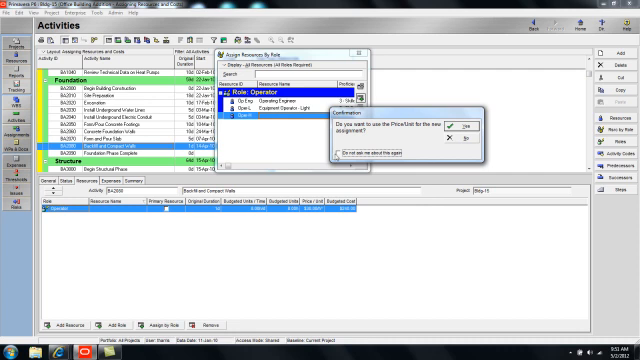
Step: Accept Equipment Operator - Heavy's price per unit for the Operator role assignment
click(338, 153)
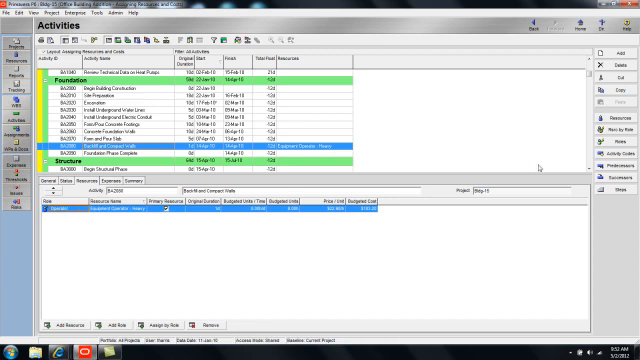
Step: Select the three heat pump bid activities and start Assign by Role for Cost Engineer
scroll(down, 3)
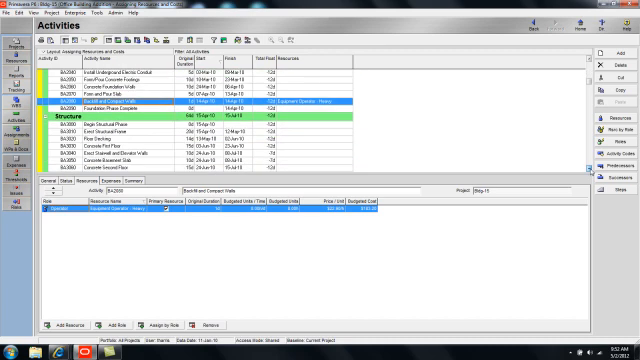
scroll(down, 3)
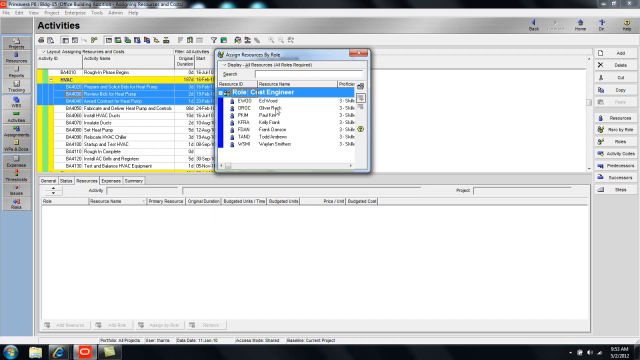
click(300, 104)
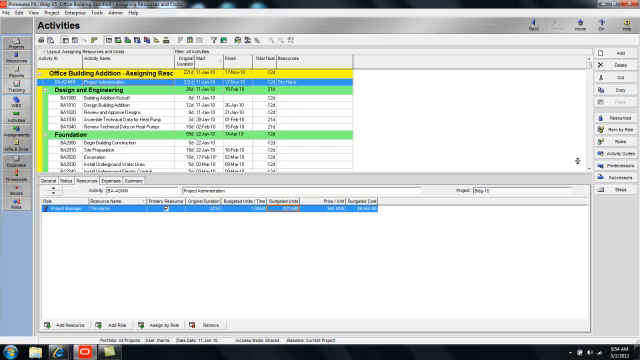
Step: Select the Concrete Foundation Walls activity in the Foundation section, showing its empty Resources tab
scroll(down, 3)
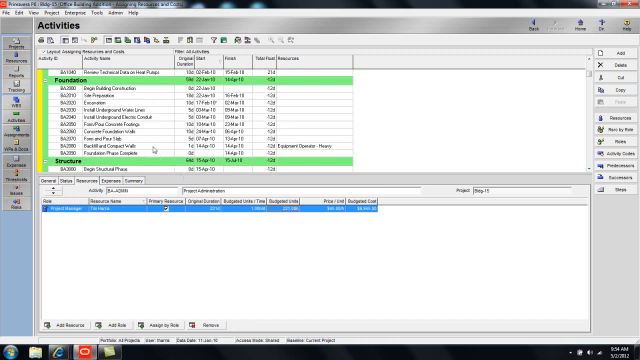
click(150, 145)
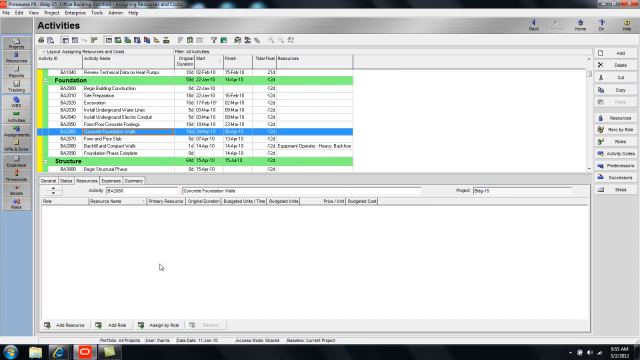
mouse_move(150, 263)
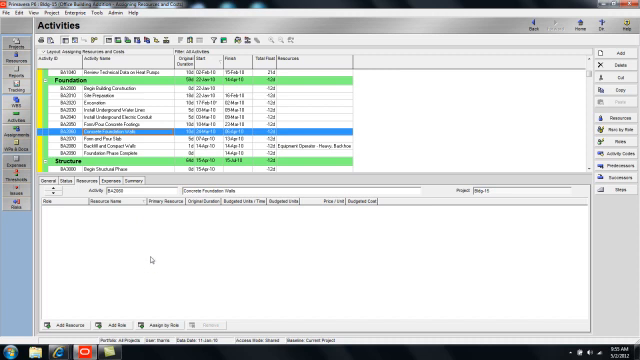
mouse_move(148, 258)
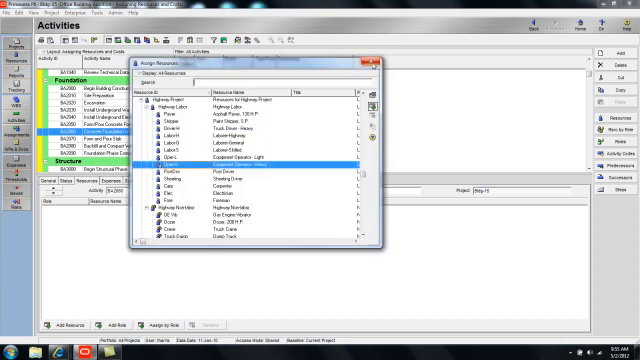
Step: Dismiss the Assign Resources dialog, leaving Concrete Foundation Walls with no resources
click(372, 63)
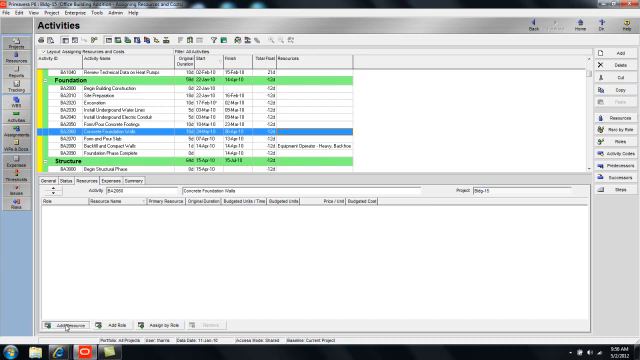
Step: Assign Carpenter, Ironworker and Laborer-Construction (found via 'lab') to Concrete Foundation Walls
click(69, 322)
text(f)
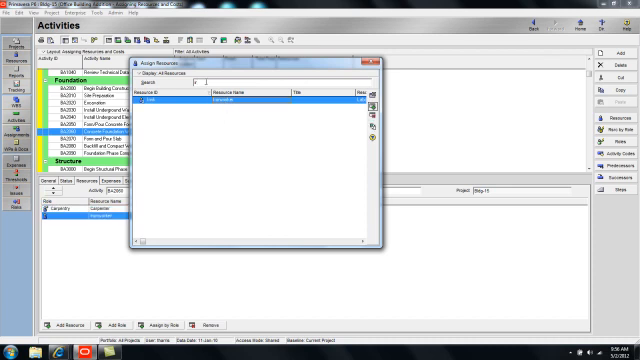
text(lab)
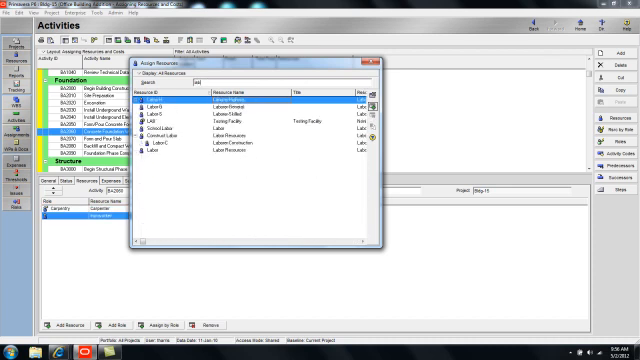
click(250, 150)
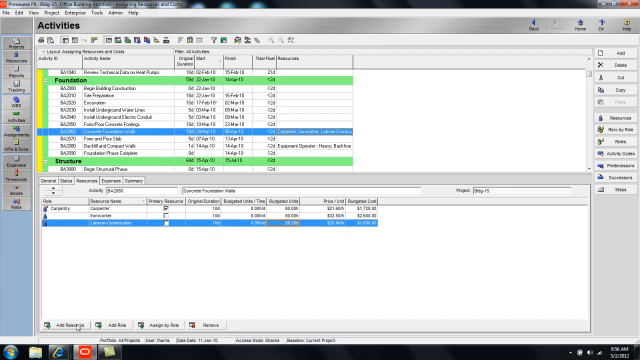
Step: Assign the Polyform material resource to Concrete Foundation Walls alongside its labor resources
click(63, 321)
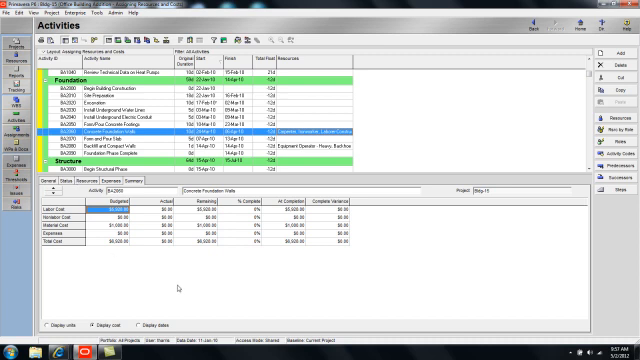
mouse_move(279, 264)
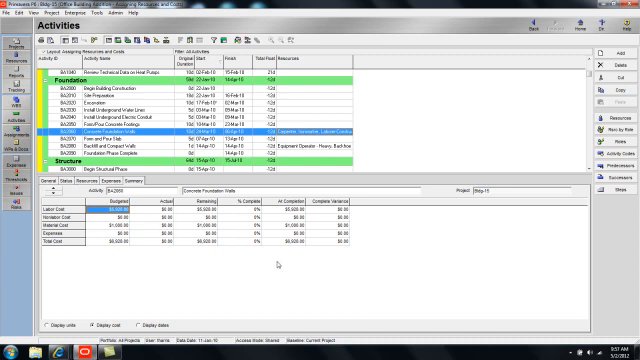